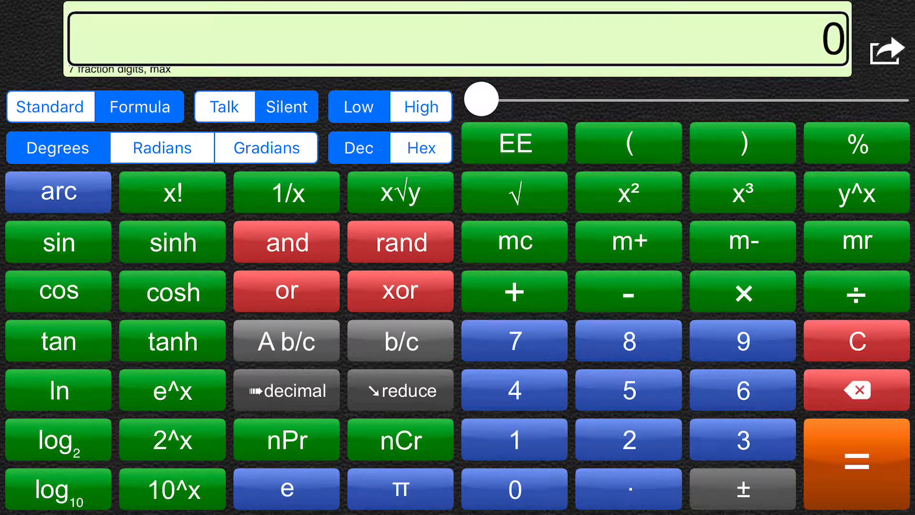
Enter 1+(5×9-5) in the formula display
left_click(514, 439)
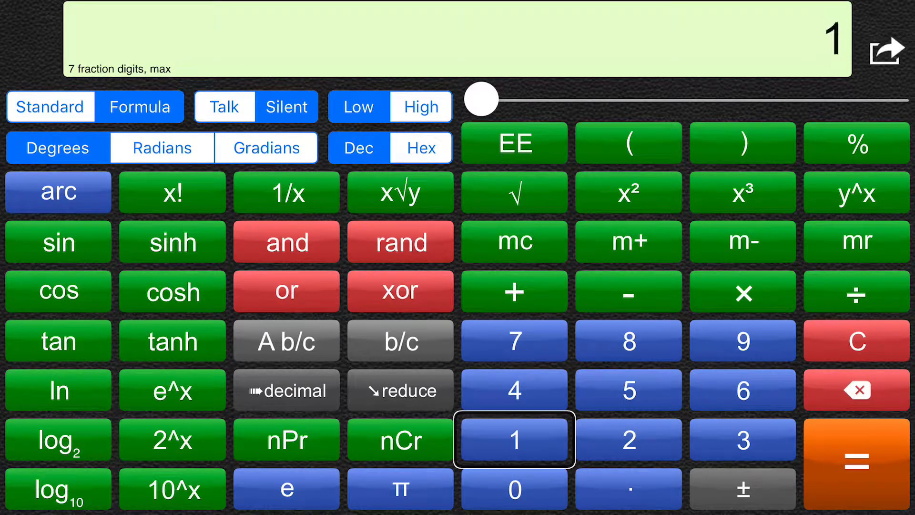
left_click(514, 291)
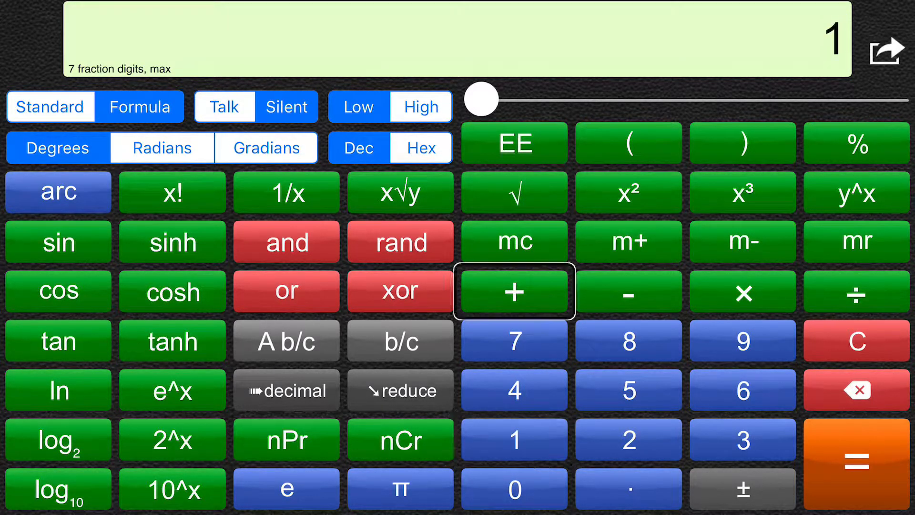
left_click(514, 291)
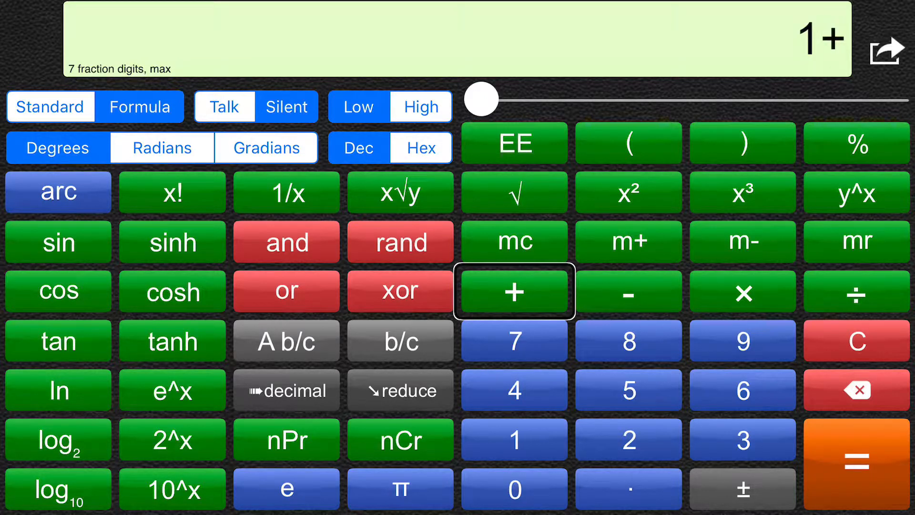
left_click(629, 143)
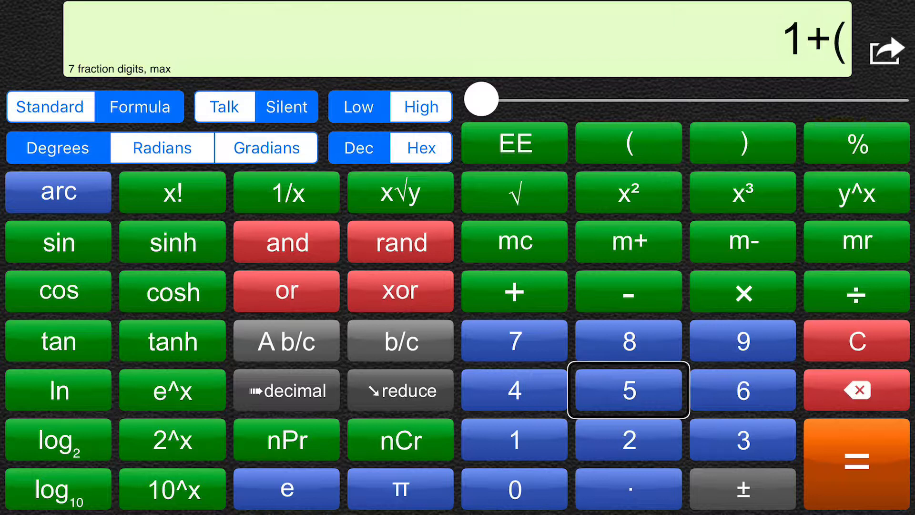
left_click(628, 391)
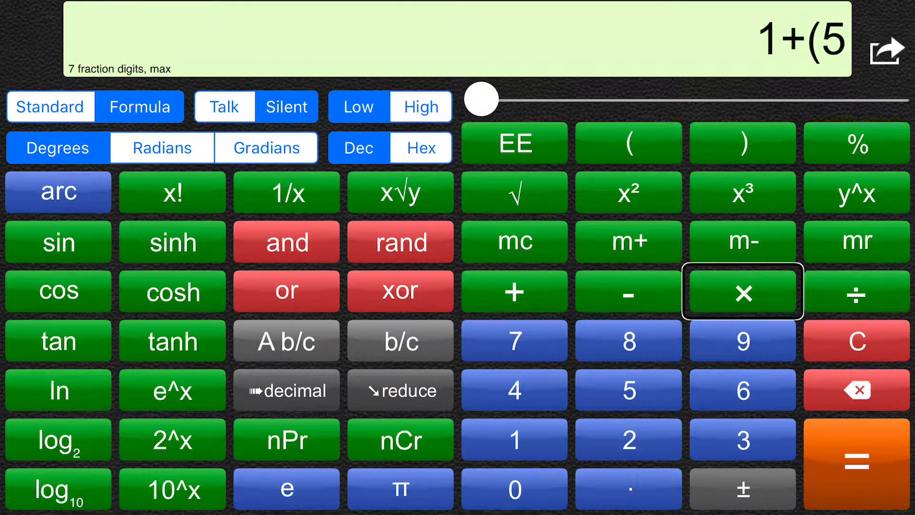
left_click(742, 292)
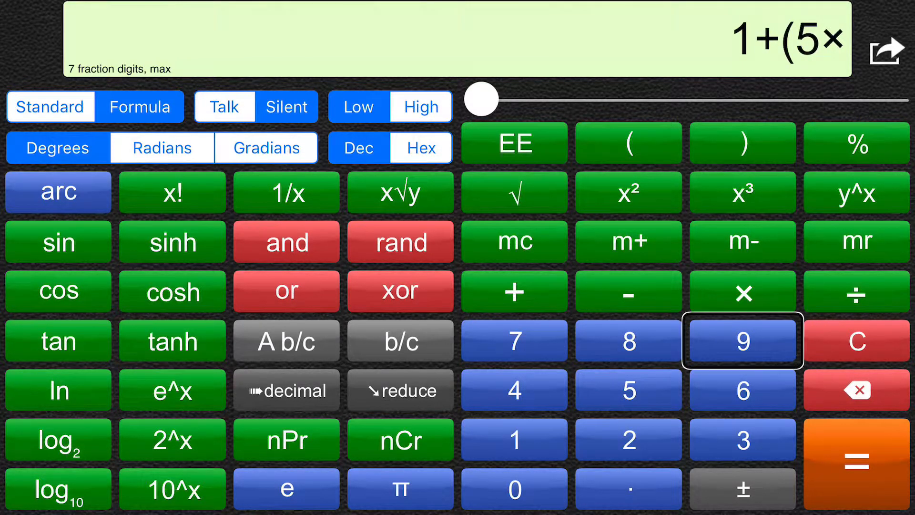
left_click(743, 341)
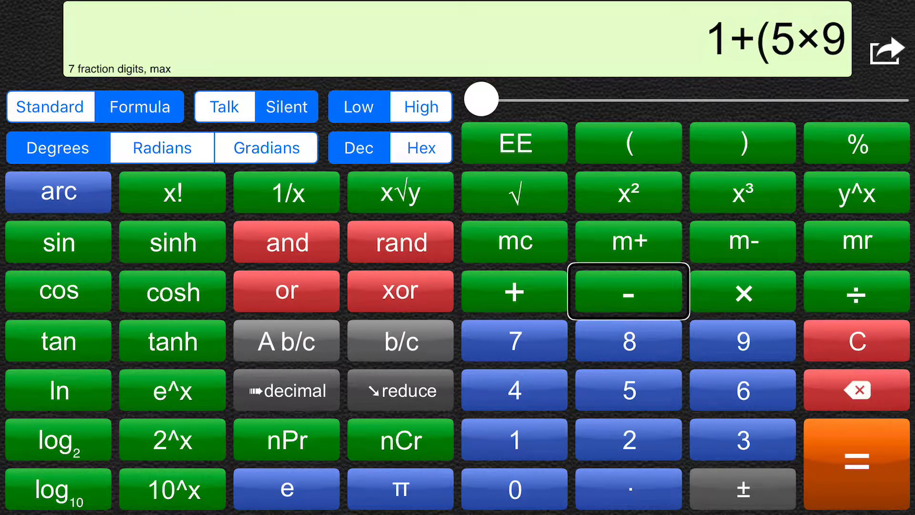
left_click(628, 292)
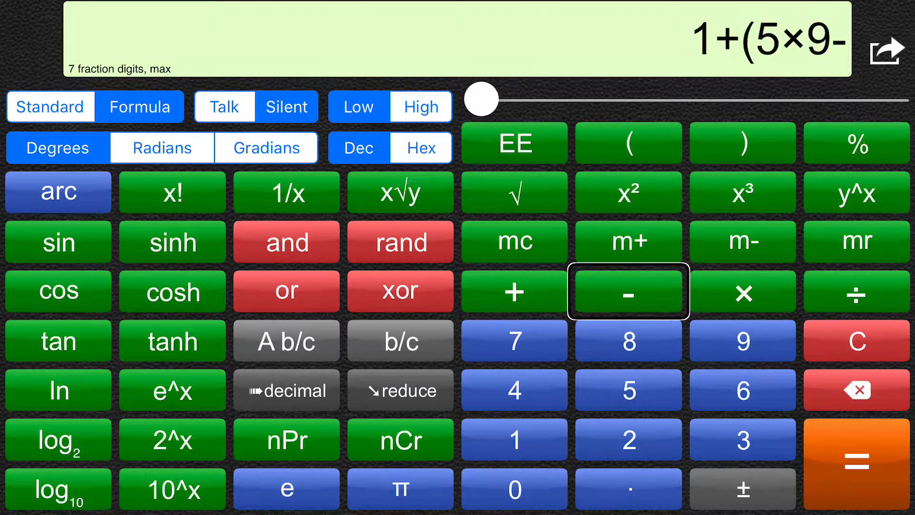
left_click(629, 390)
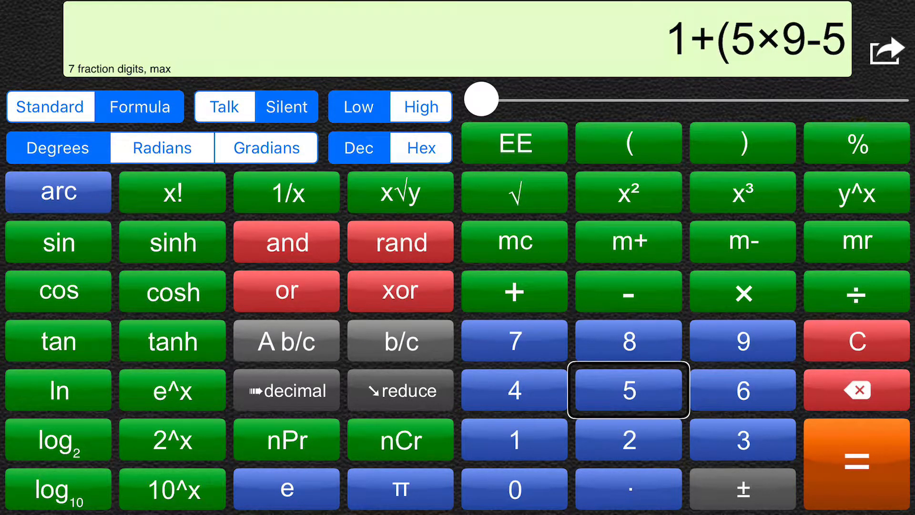
left_click(743, 143)
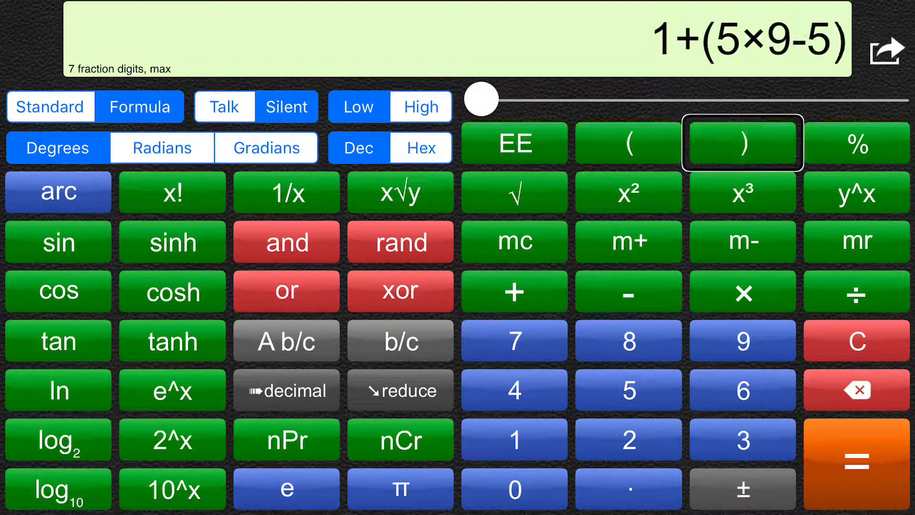
Cube the bracketed term and multiply it by 2%
left_click(742, 191)
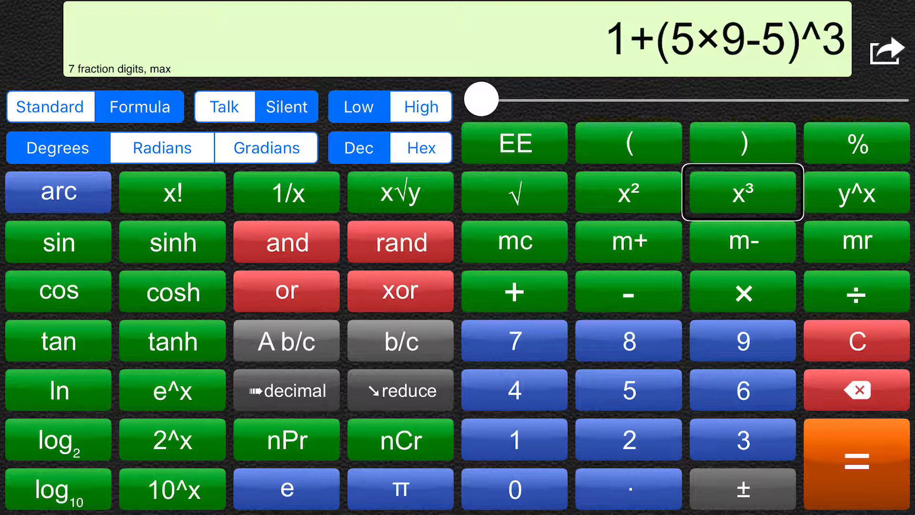
left_click(743, 292)
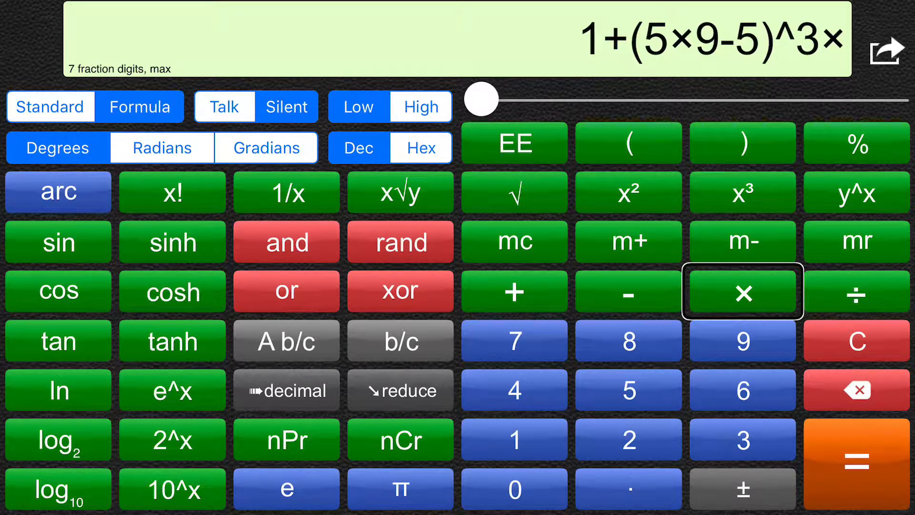
left_click(628, 439)
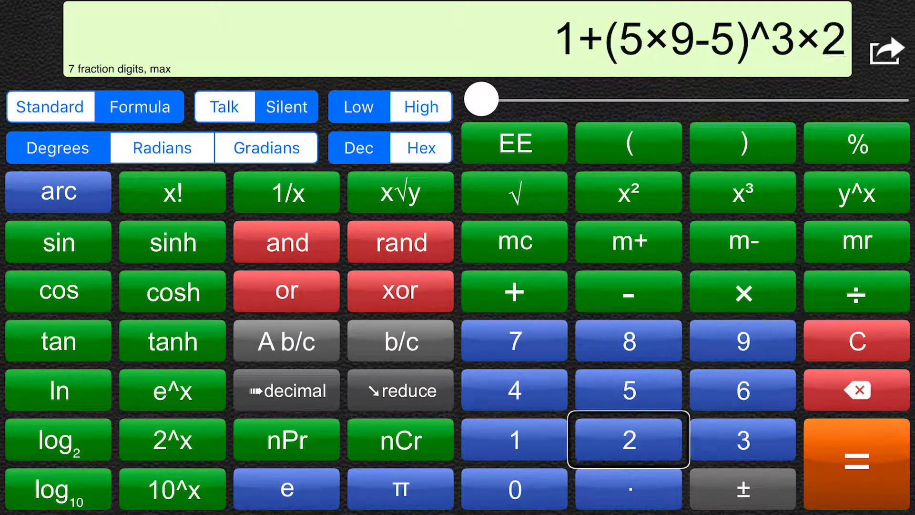
left_click(856, 143)
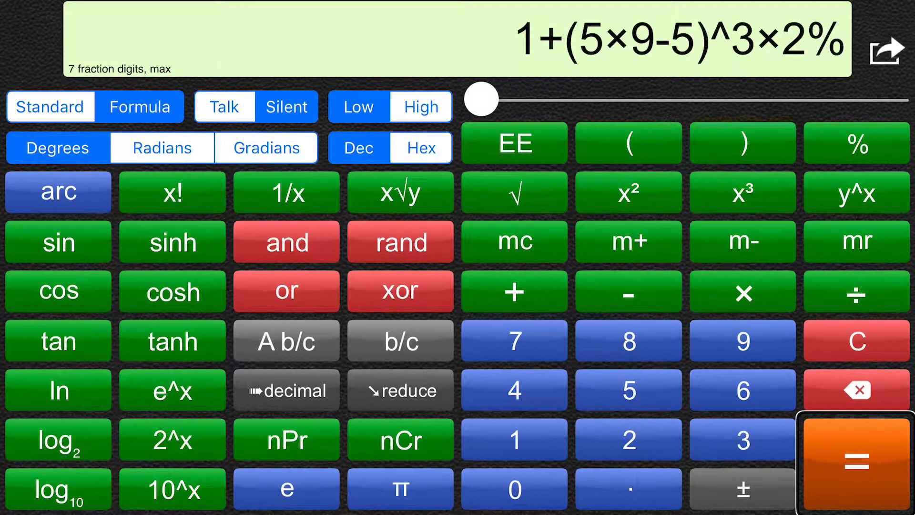
Evaluate 1+(5×9-5)^3×2%, giving a result ending in 280.02
left_click(857, 461)
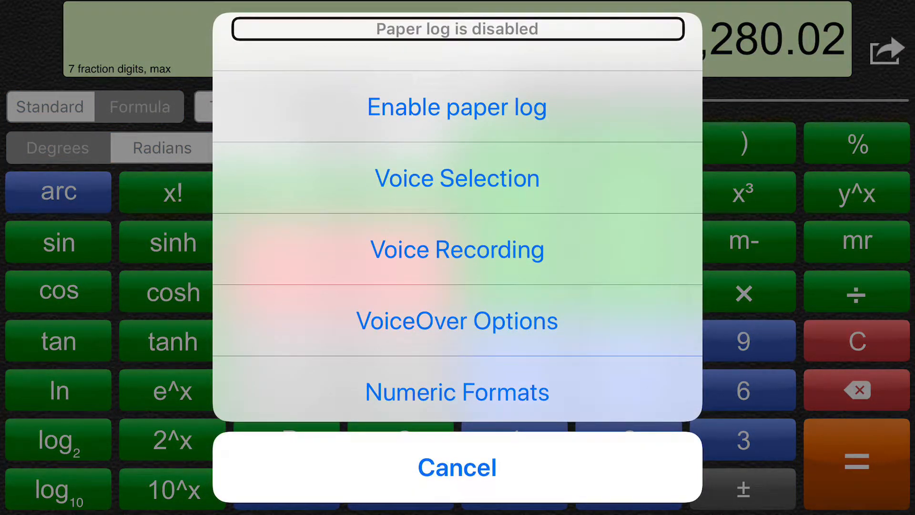
In Voice Selection keep the built-in voice, choose the '100' & '23' reading, and return to the keypad
left_click(457, 467)
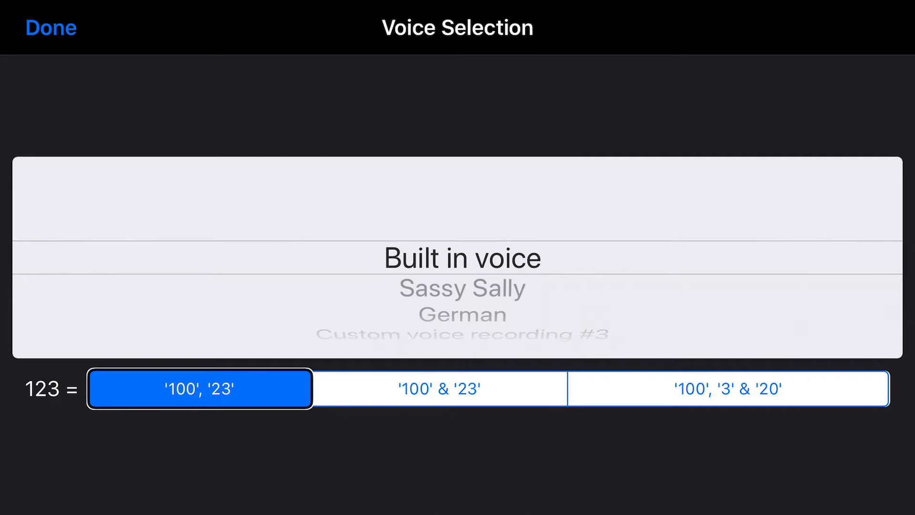
left_click(440, 389)
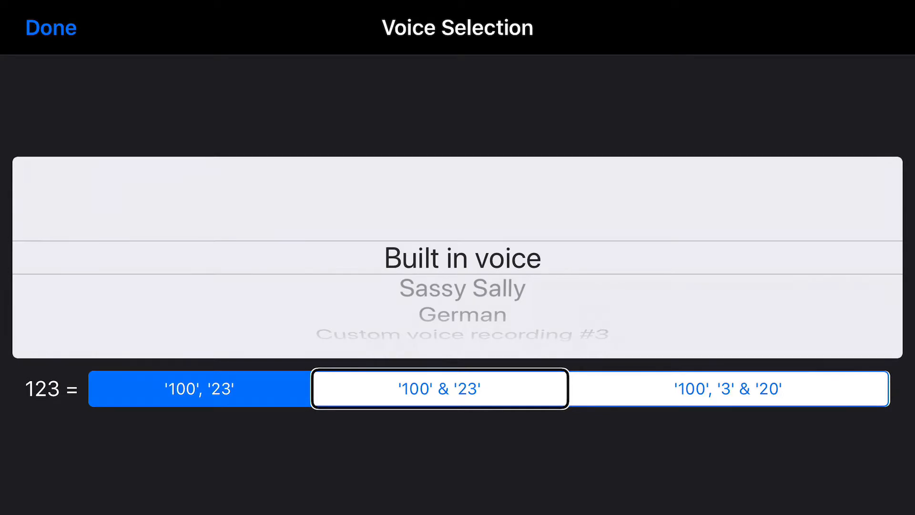
left_click(439, 389)
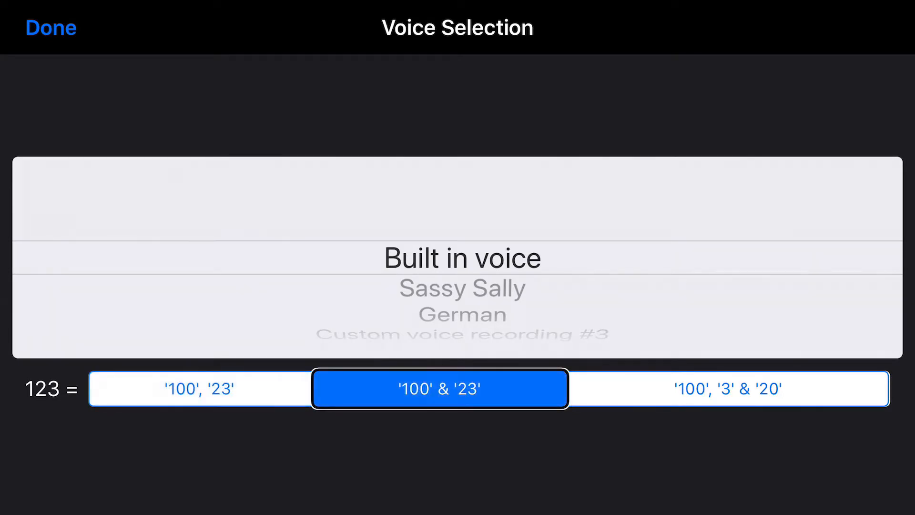
left_click(50, 27)
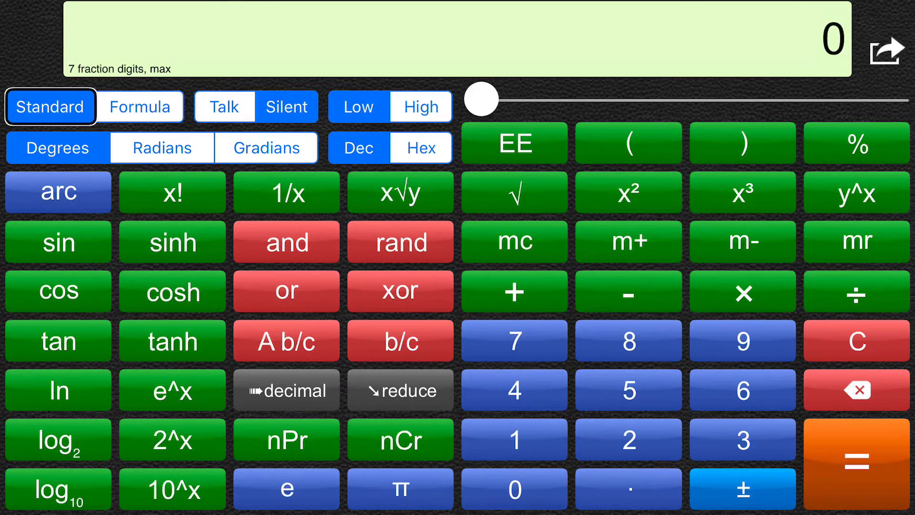
In Standard mode calculate 1 + 9 then × 22, giving 4,840
left_click(514, 439)
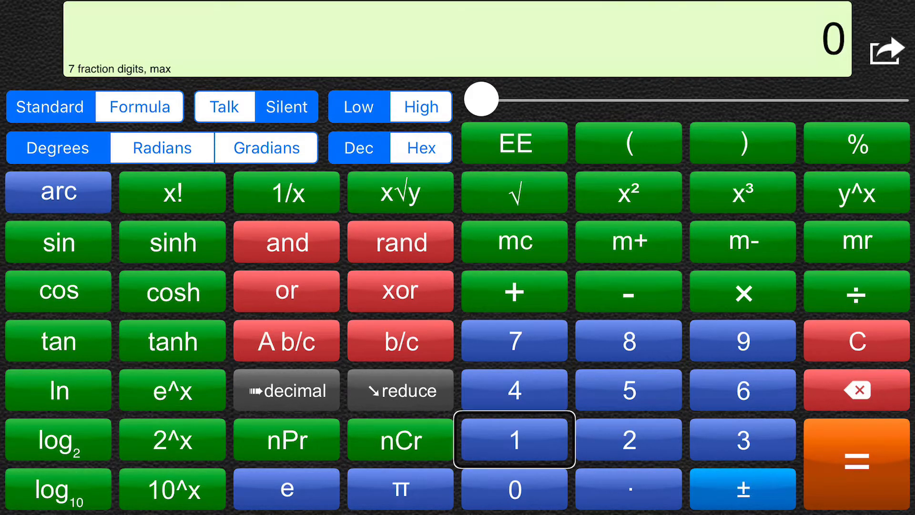
left_click(514, 438)
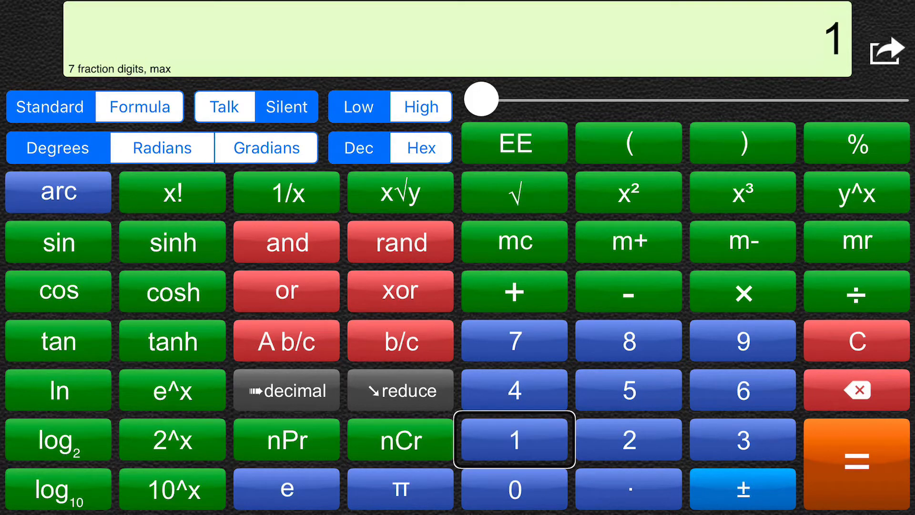
left_click(514, 292)
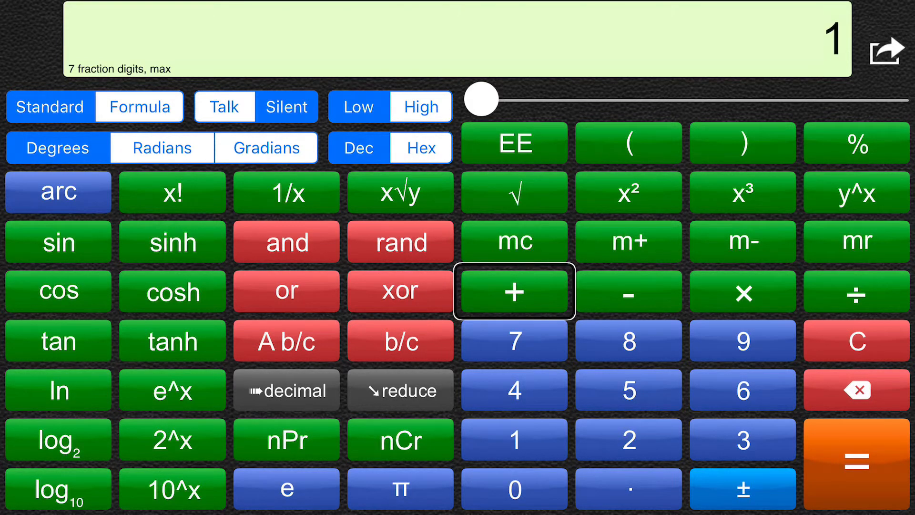
left_click(742, 341)
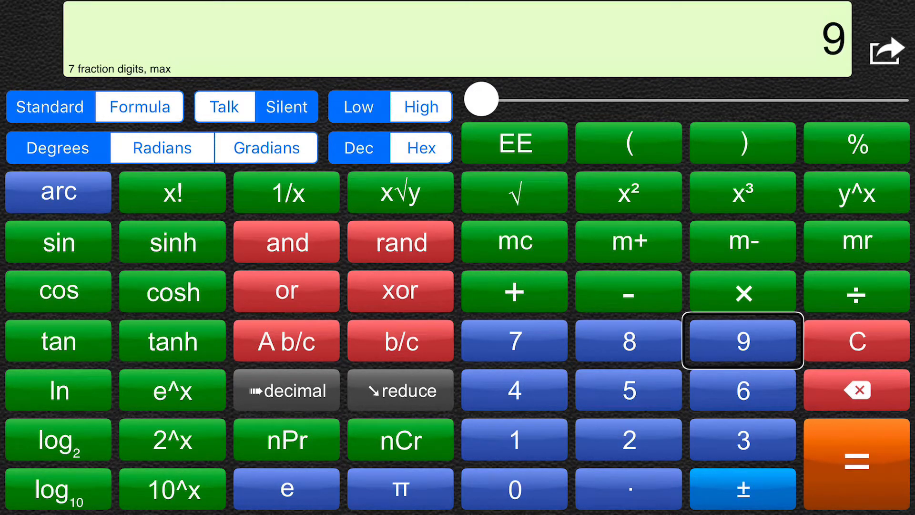
left_click(742, 292)
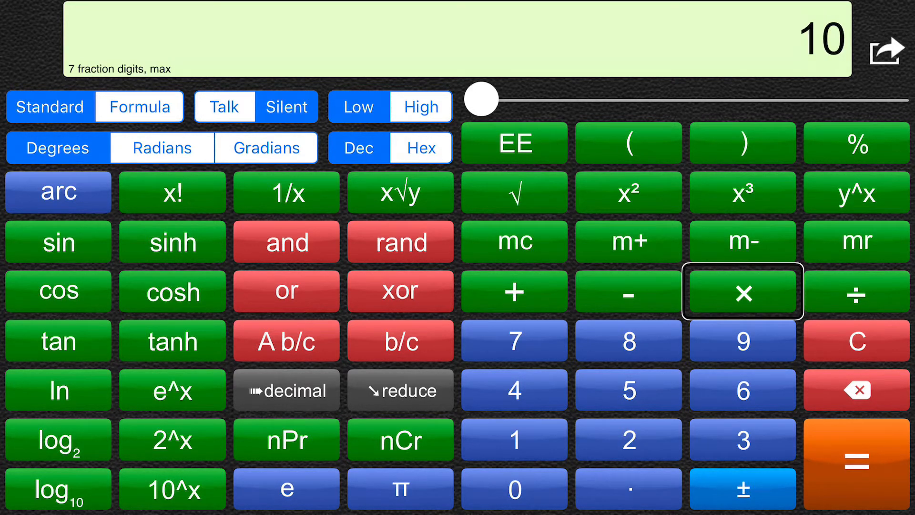
left_click(628, 440)
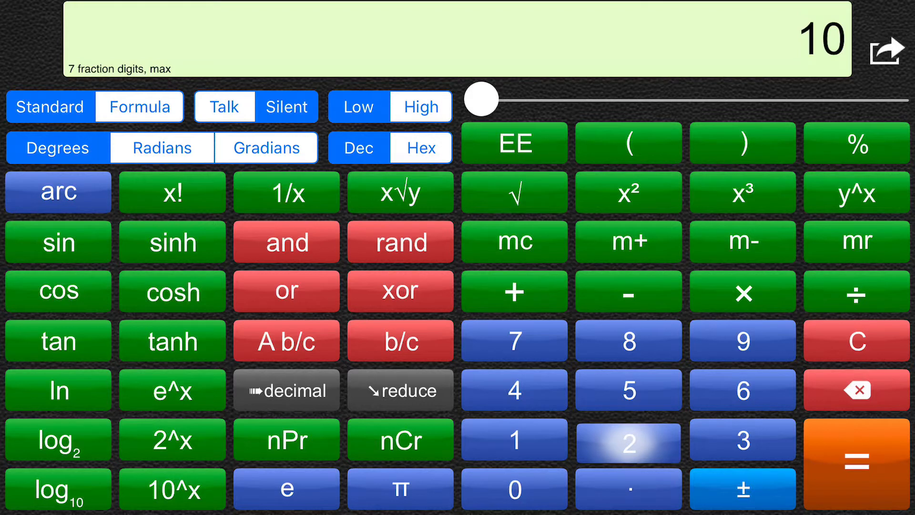
left_click(628, 440)
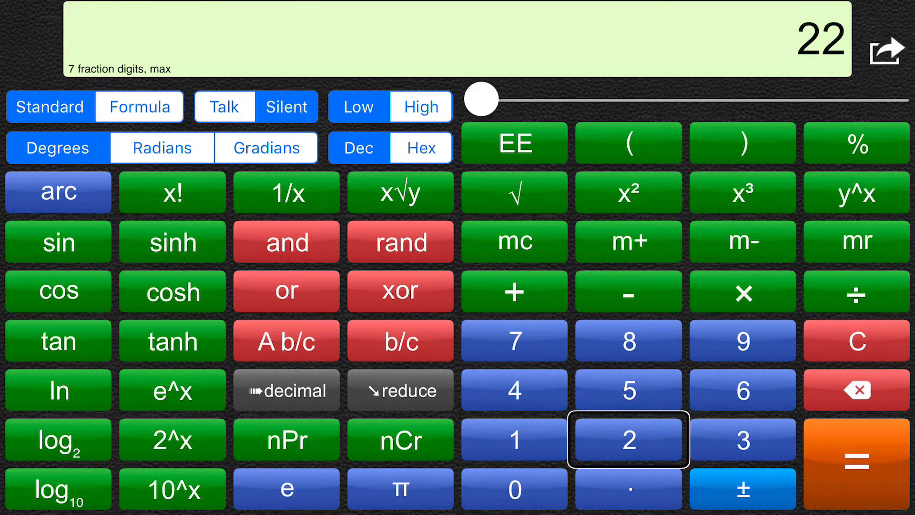
left_click(857, 461)
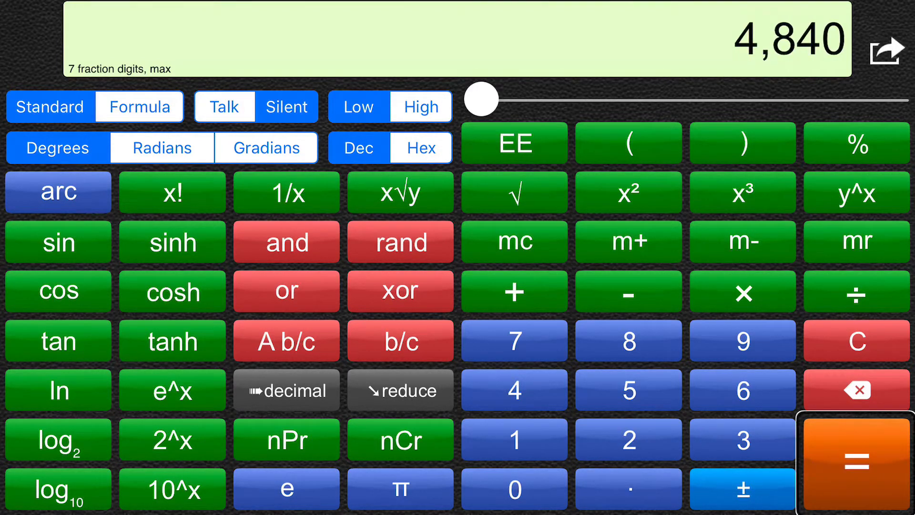